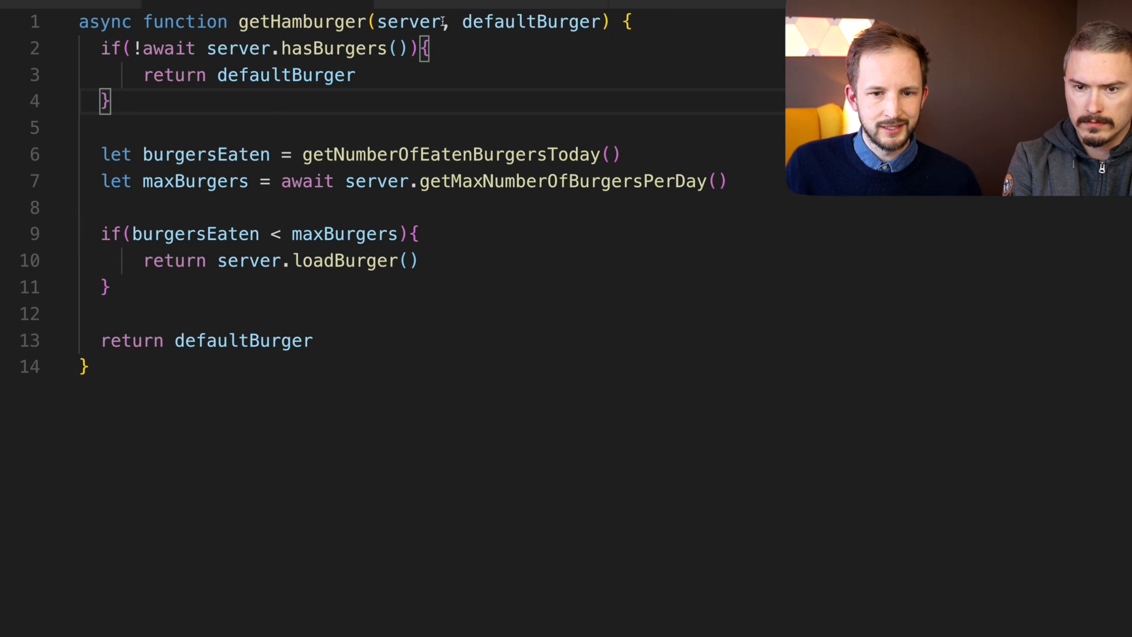
# - Highlight the server parameter, the awaited hasBurgers check and the awaited maxBurgers call in the async version
pyautogui.doubleClick(409, 22)
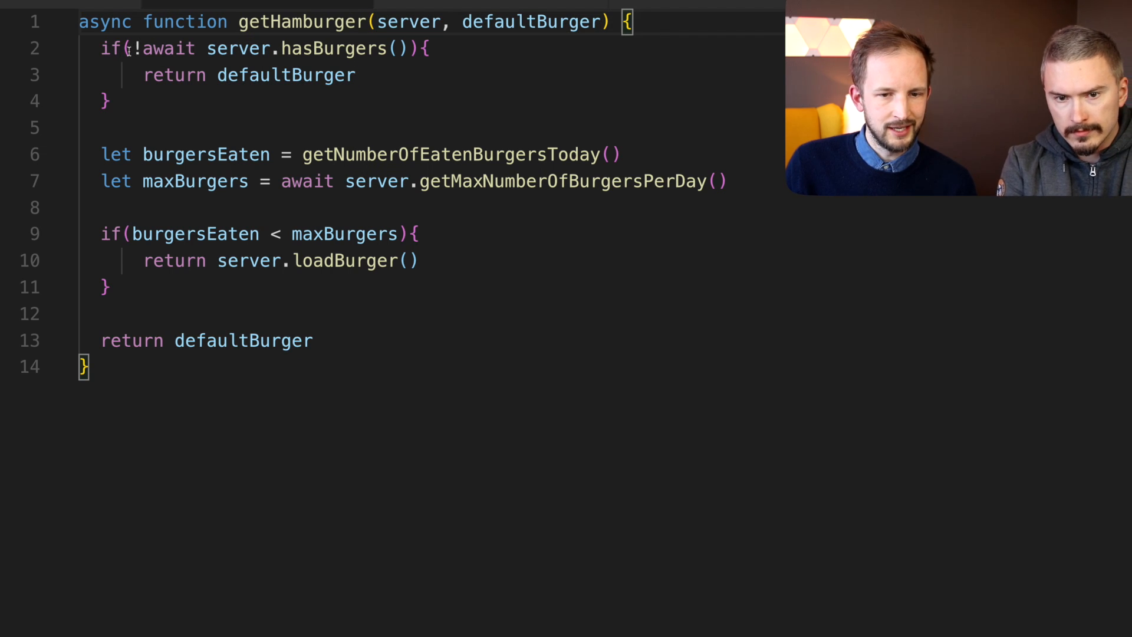
pyautogui.doubleClick(167, 48)
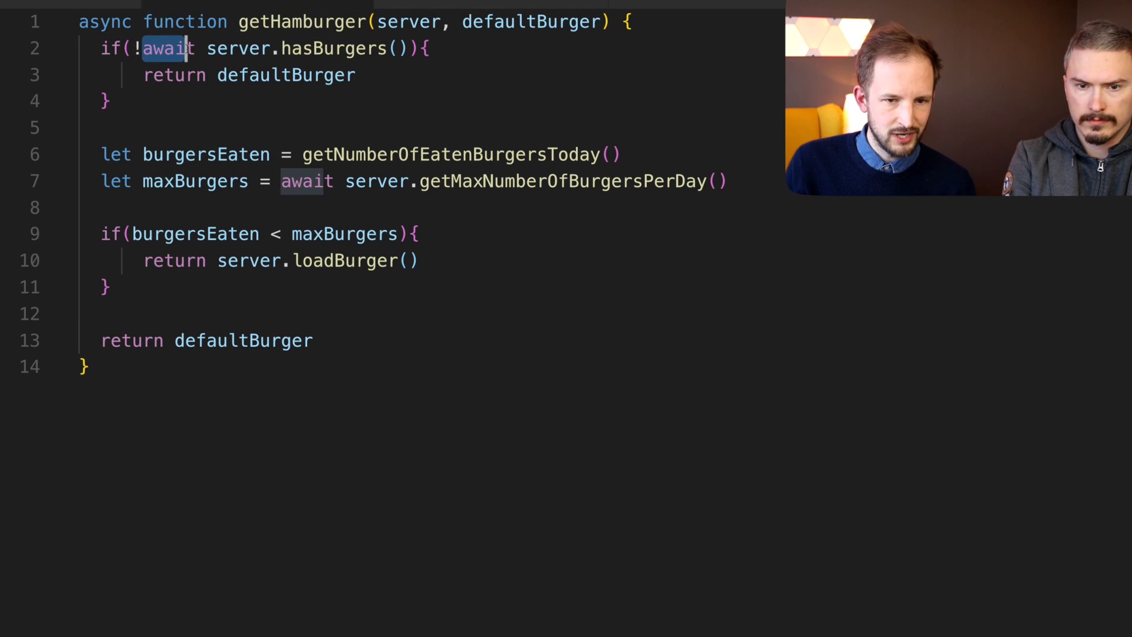
pyautogui.click(210, 49)
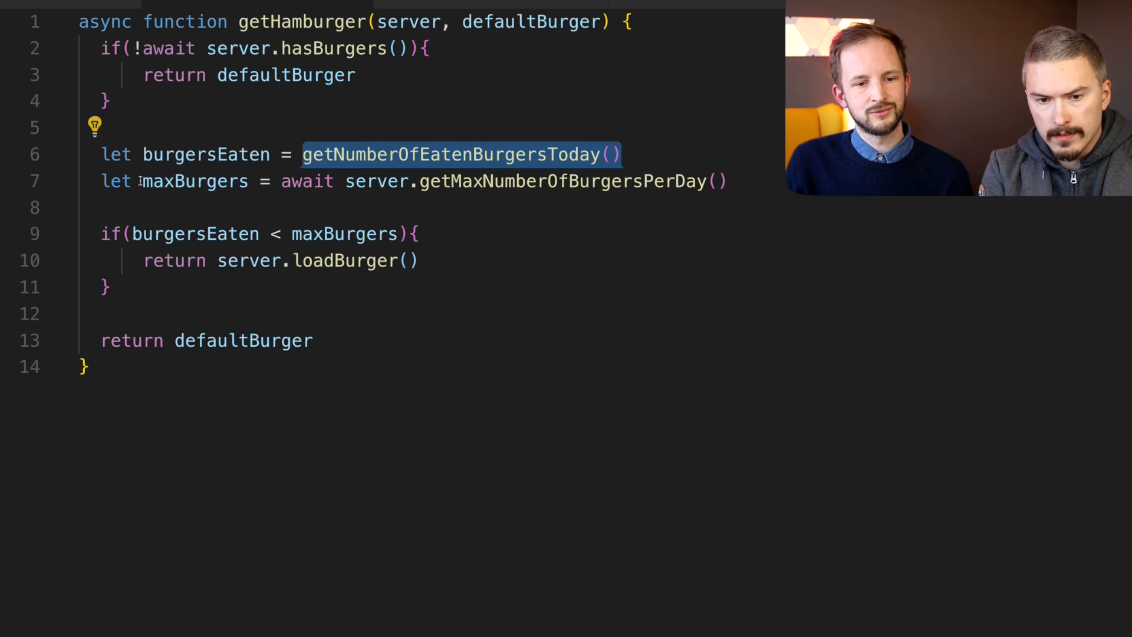
pyautogui.doubleClick(195, 182)
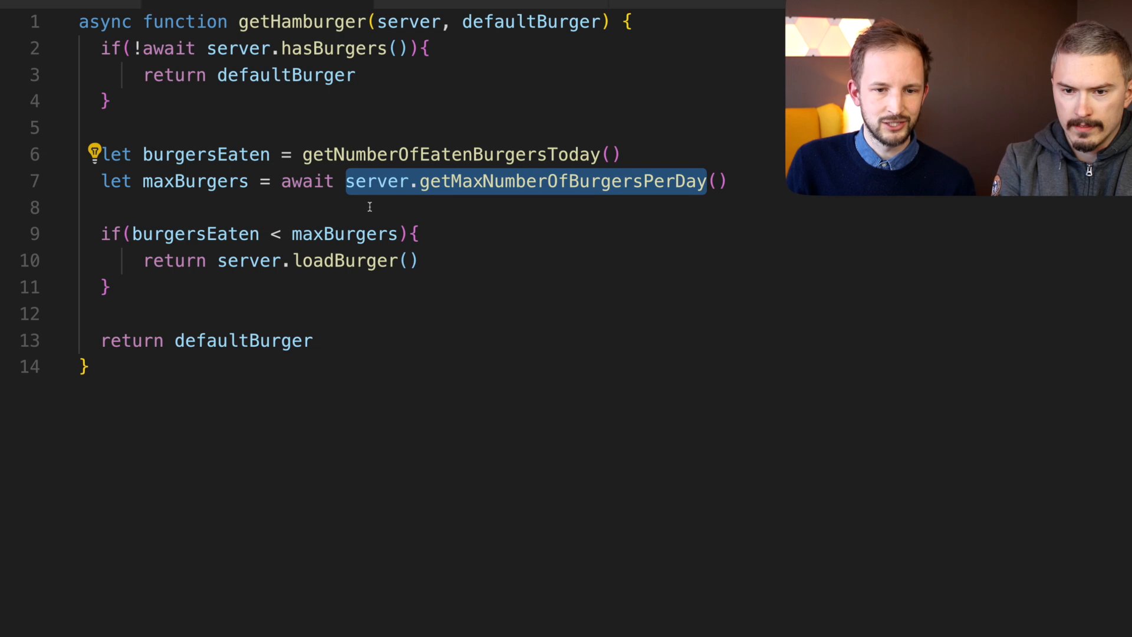
pyautogui.doubleClick(306, 181)
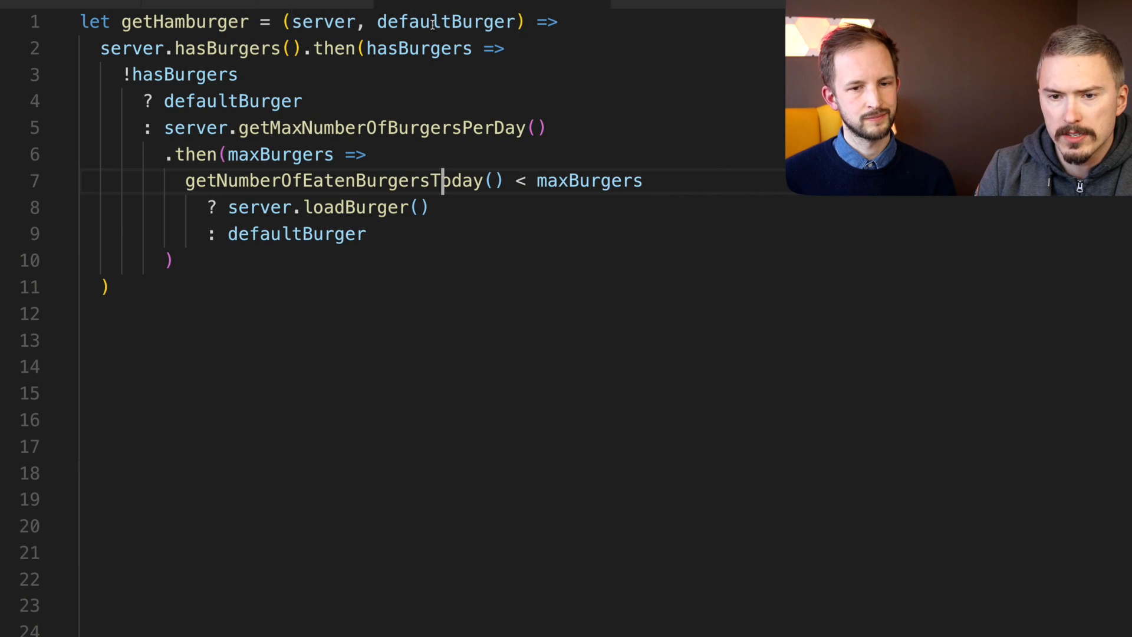
# - Highlight the defaultBurger parameter, the hasBurgers callback parameter and the eaten-burgers count call
pyautogui.doubleClick(446, 21)
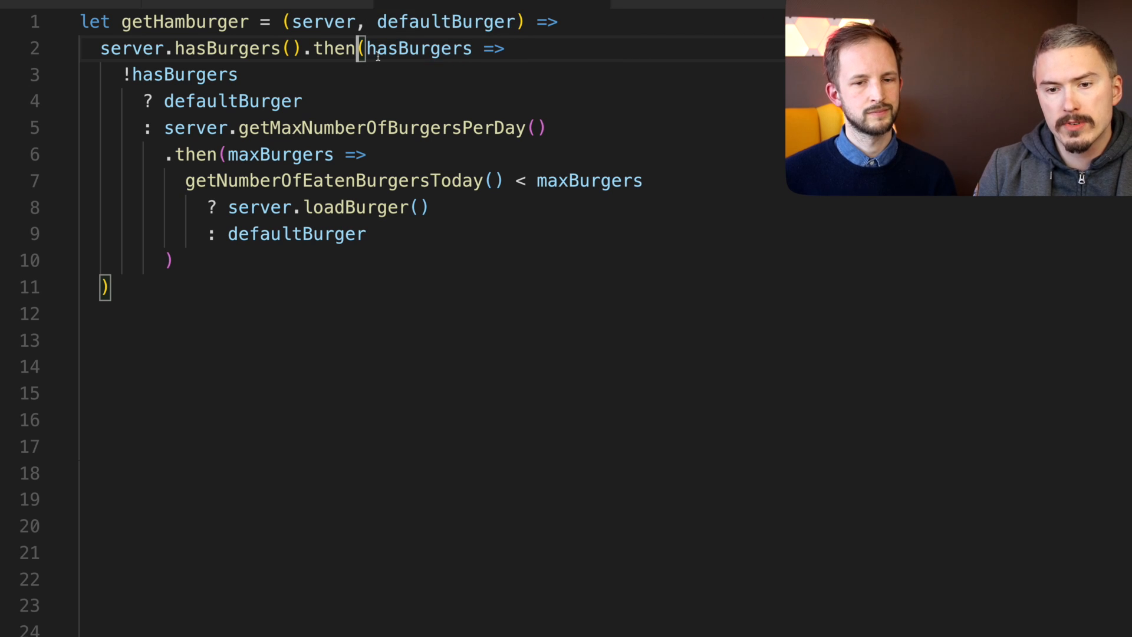
pyautogui.doubleClick(419, 49)
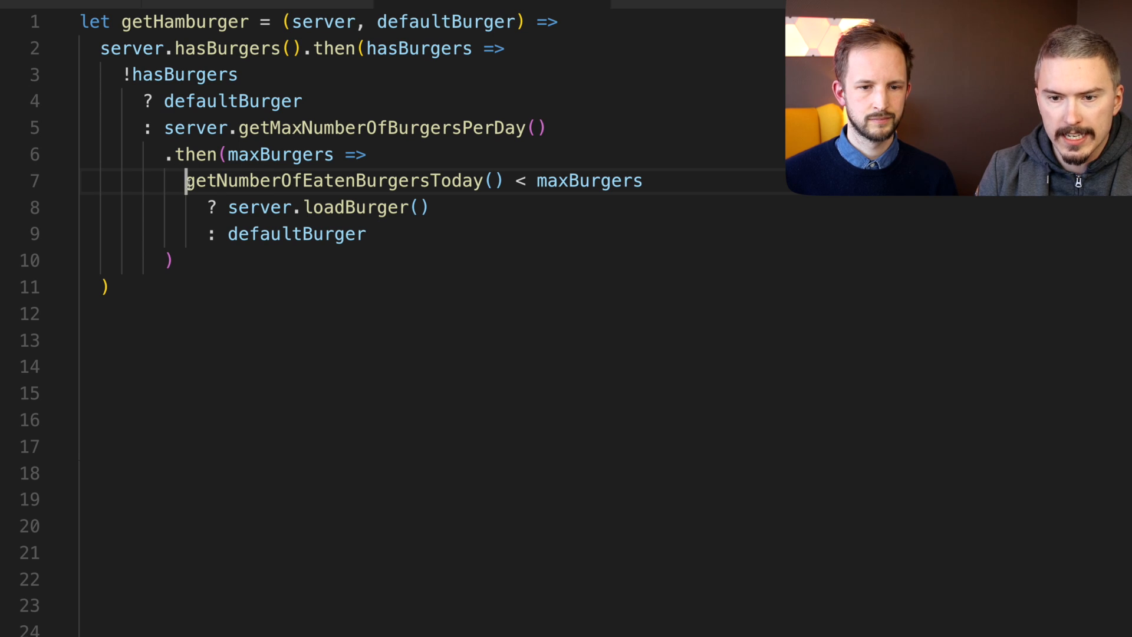
pyautogui.doubleClick(590, 181)
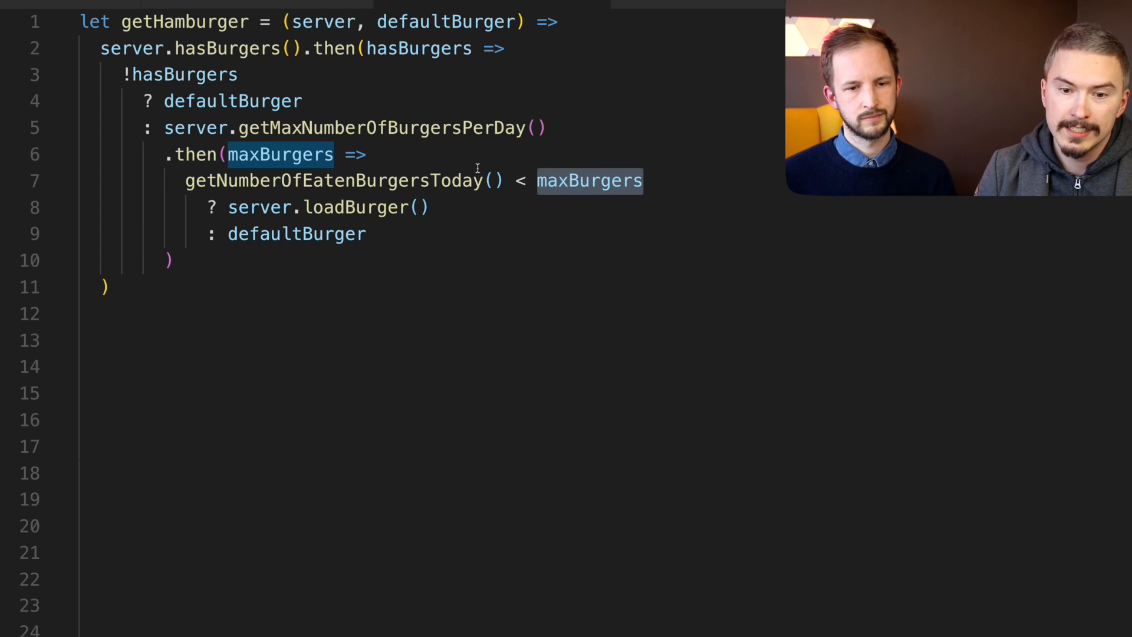
pyautogui.moveTo(186, 207)
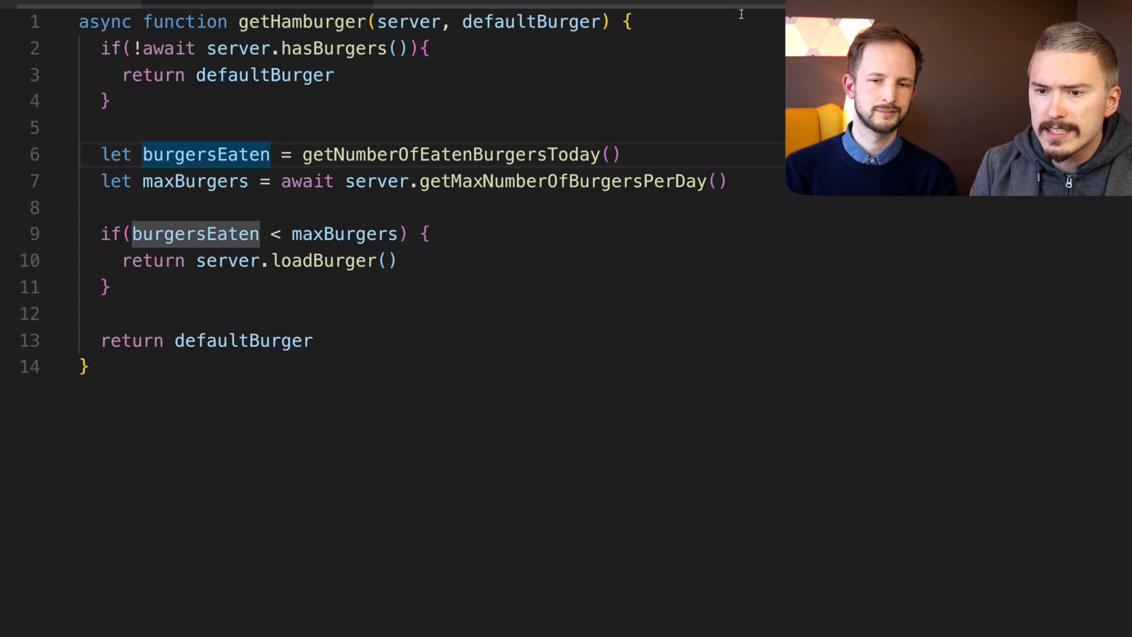
pyautogui.moveTo(506, 465)
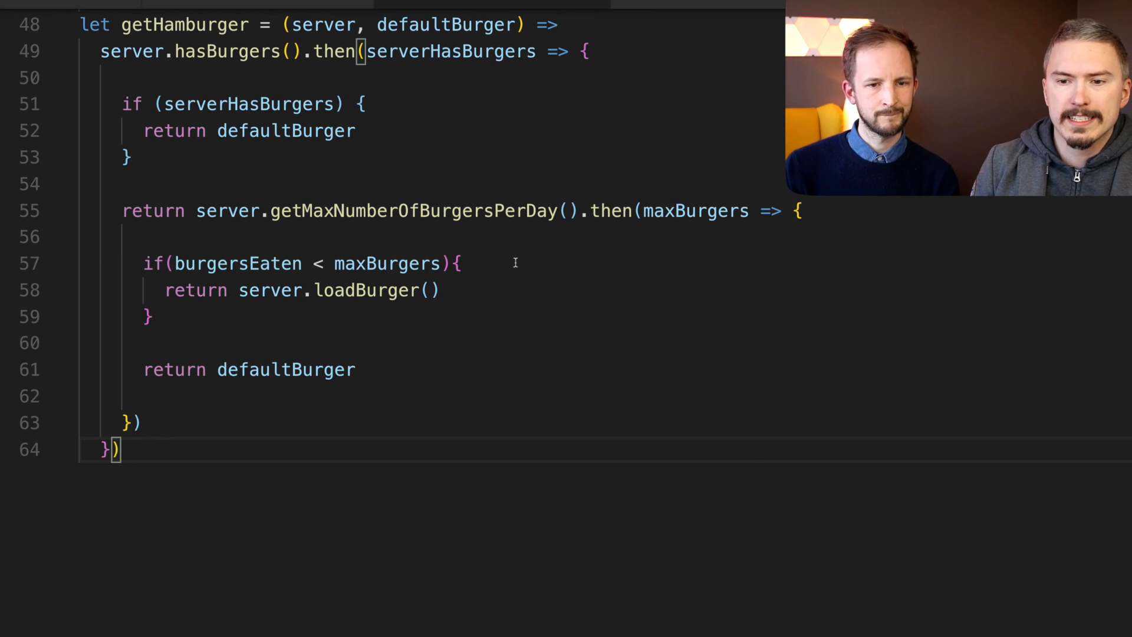
# - Place the cursor in the if/return promise-chain version of getHamburger built from nested then callbacks
pyautogui.click(585, 51)
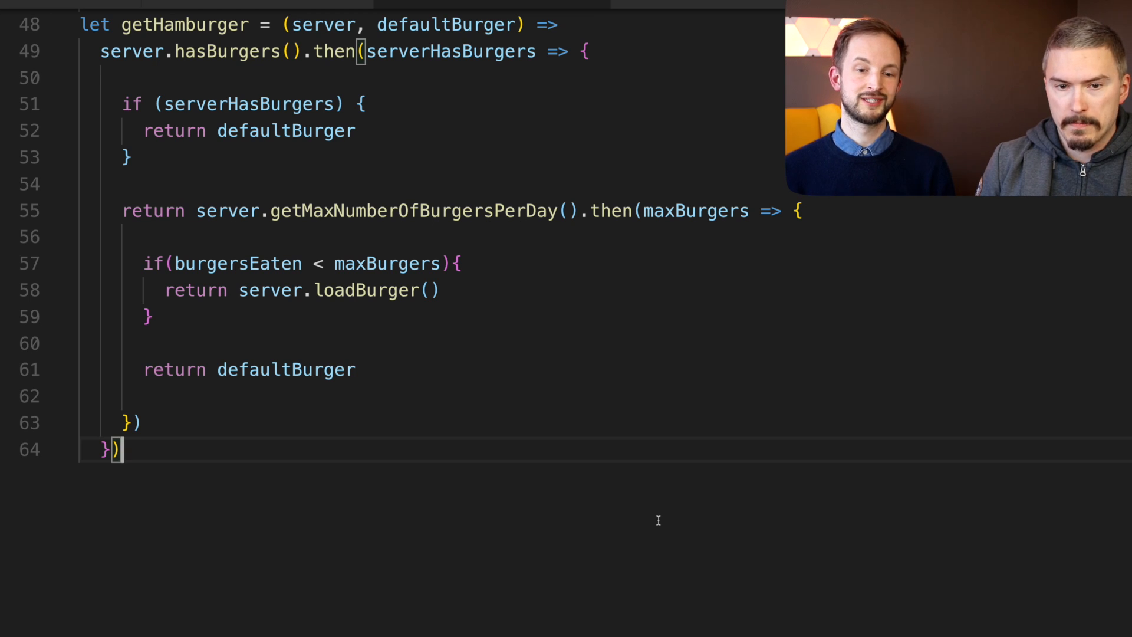
pyautogui.moveTo(856, 398)
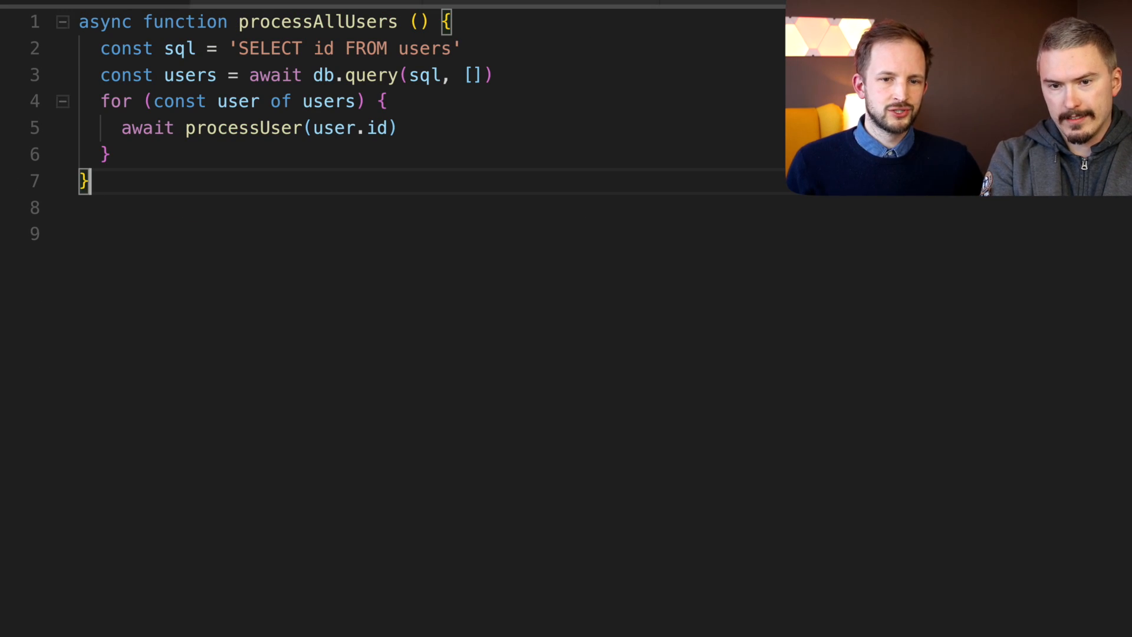
# - Highlight processAllUsers, the awaited db.query call and the user passed to processUser in the for-of loop
pyautogui.doubleClick(317, 21)
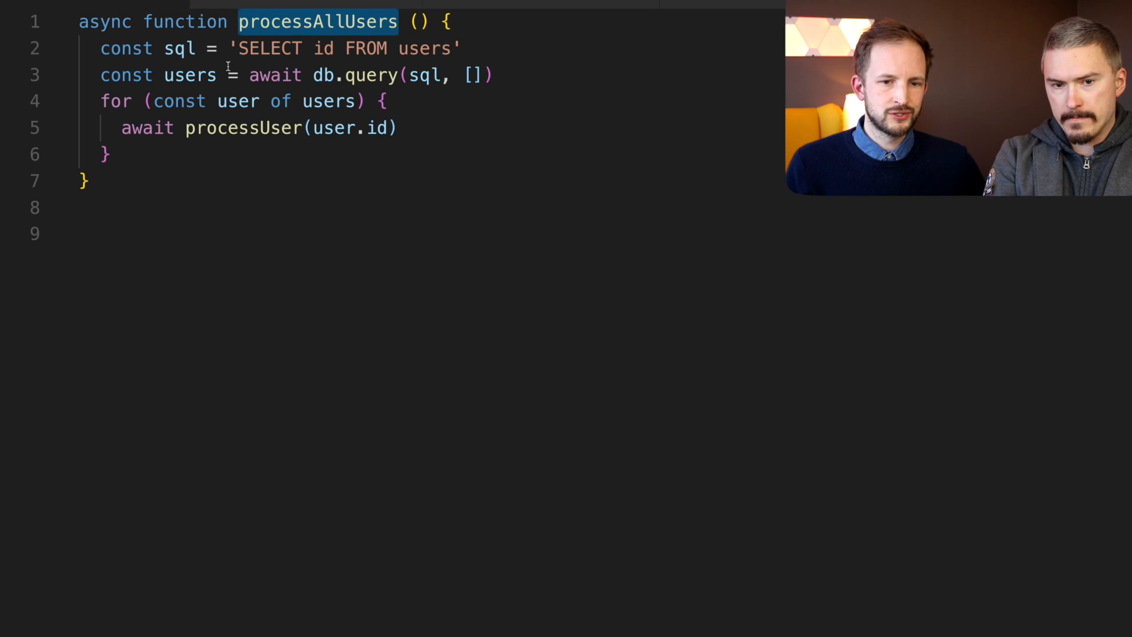
pyautogui.doubleClick(351, 75)
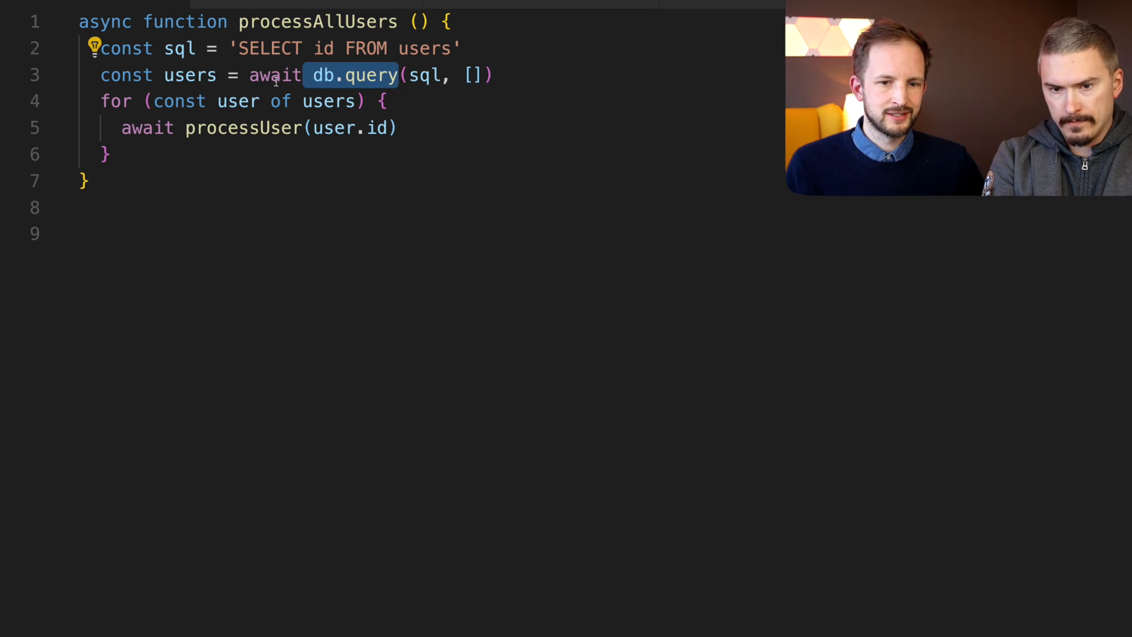
pyautogui.doubleClick(188, 75)
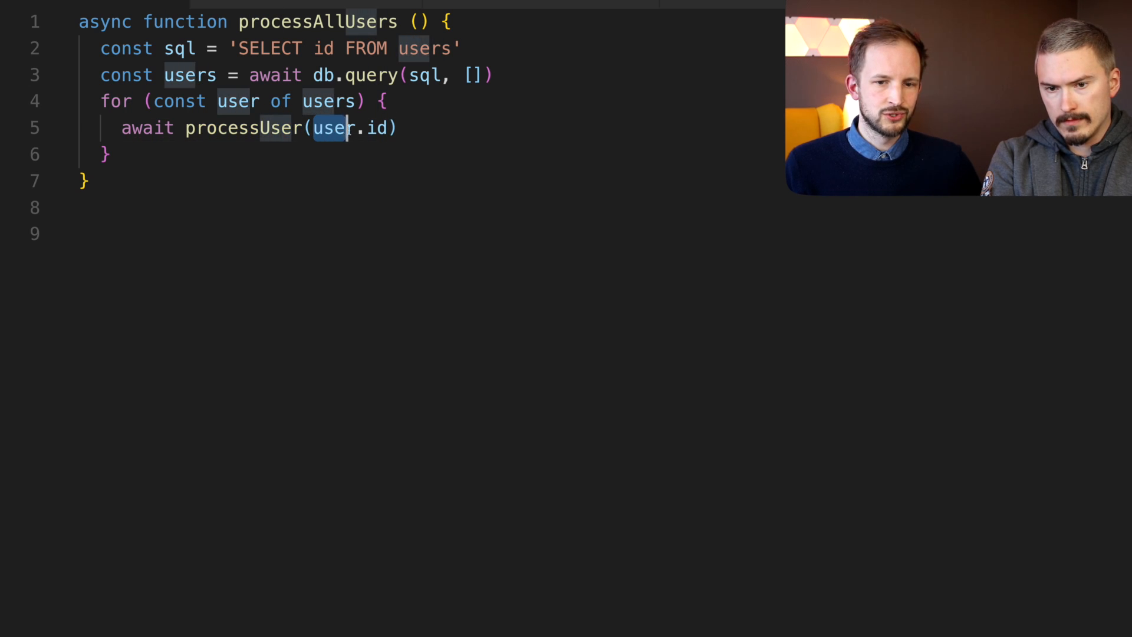
pyautogui.doubleClick(243, 128)
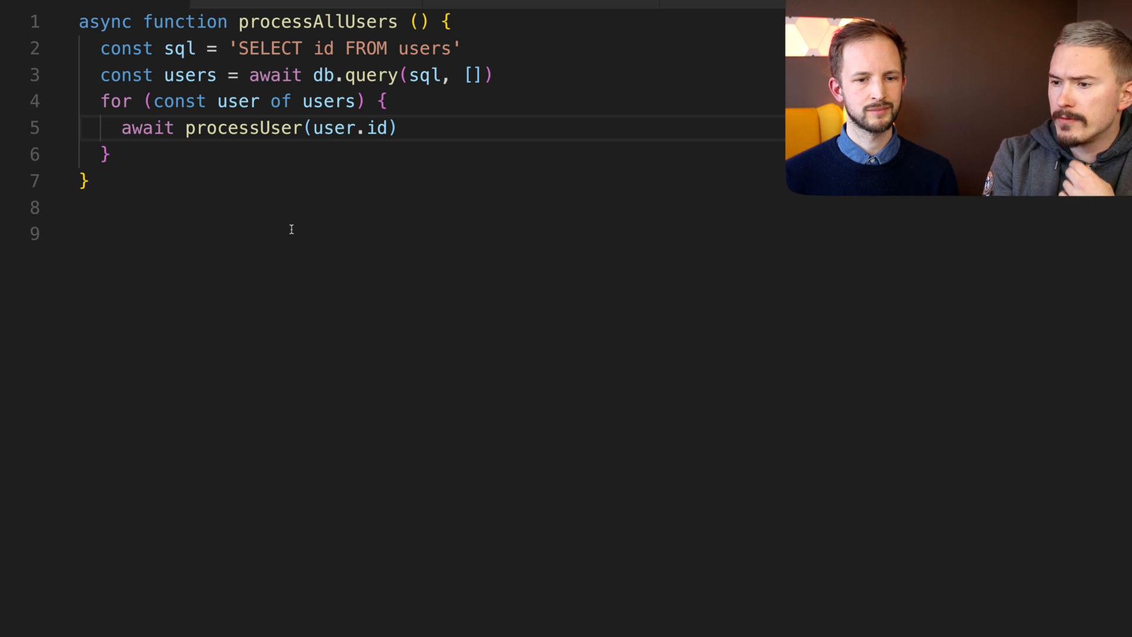
pyautogui.moveTo(579, 282)
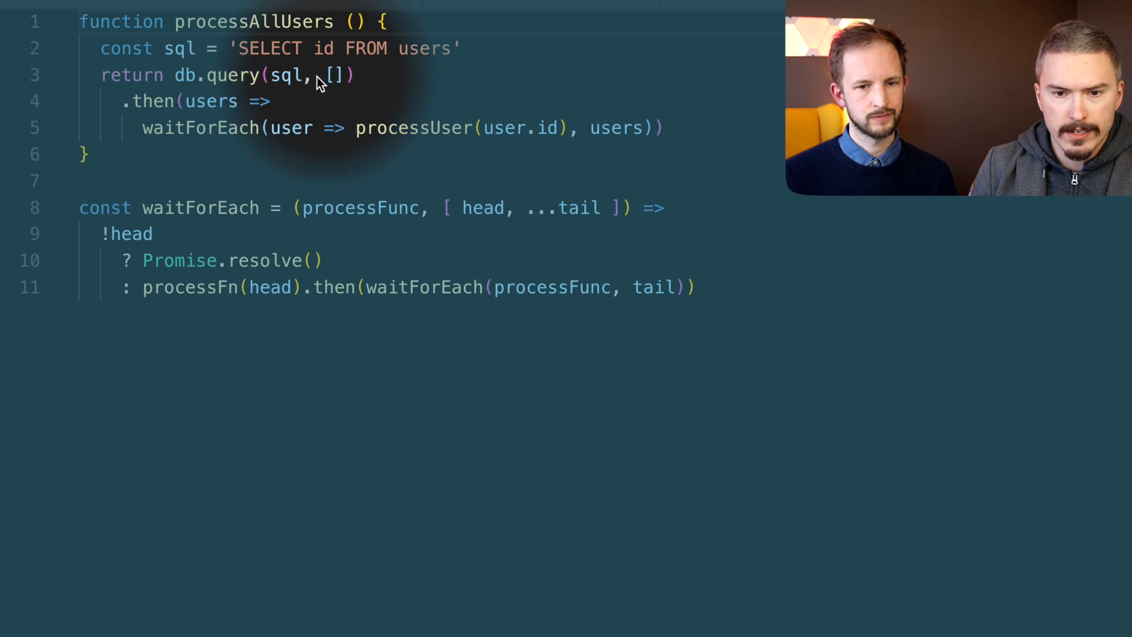
pyautogui.moveTo(163, 112)
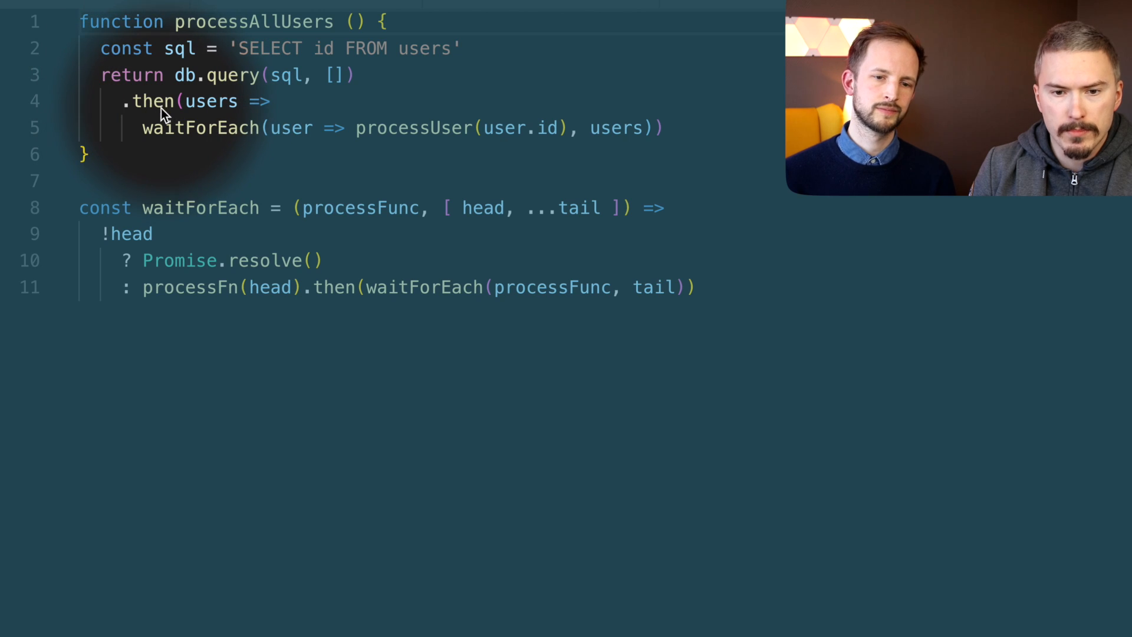
# - Highlight every occurrence of the recursive waitForEach helper in the promise-based processAllUsers
pyautogui.doubleClick(211, 102)
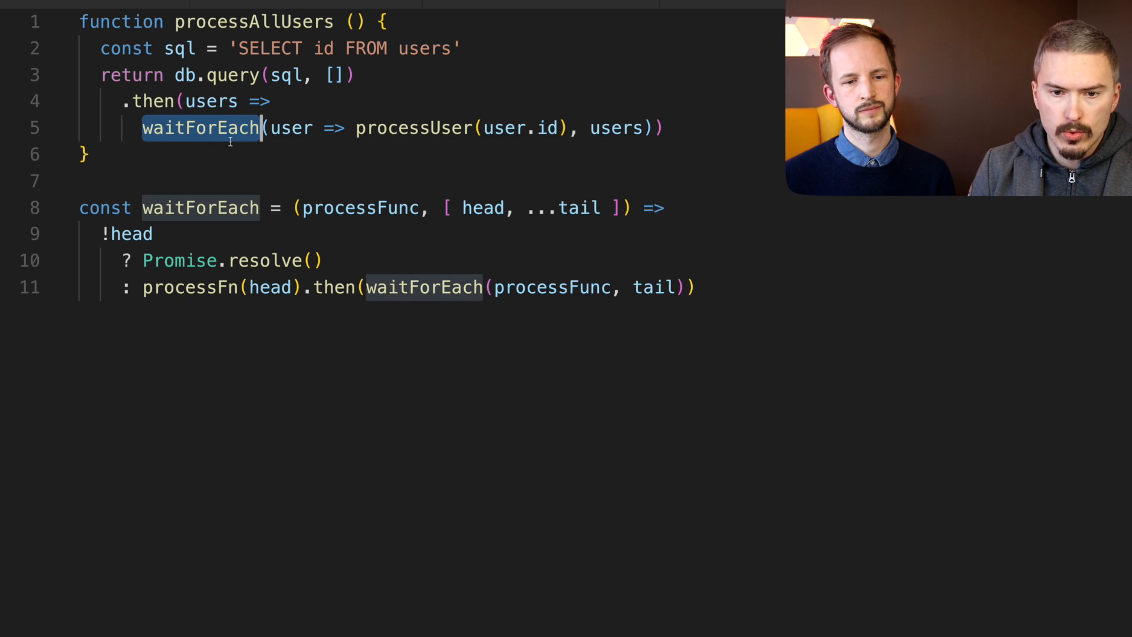
pyautogui.moveTo(201, 127)
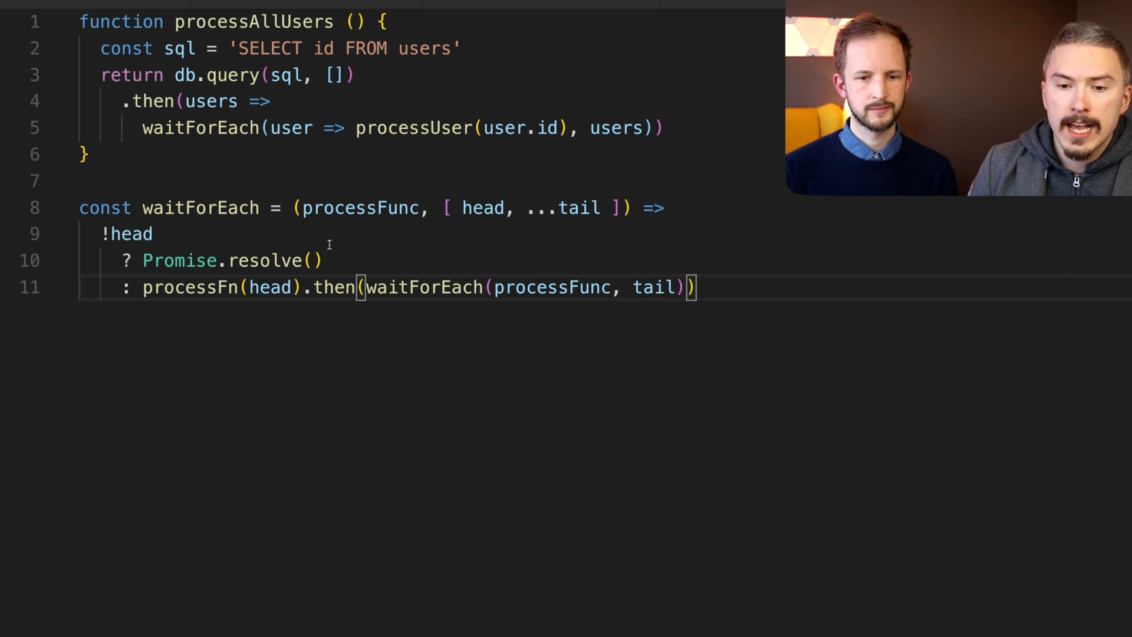
pyautogui.doubleClick(360, 207)
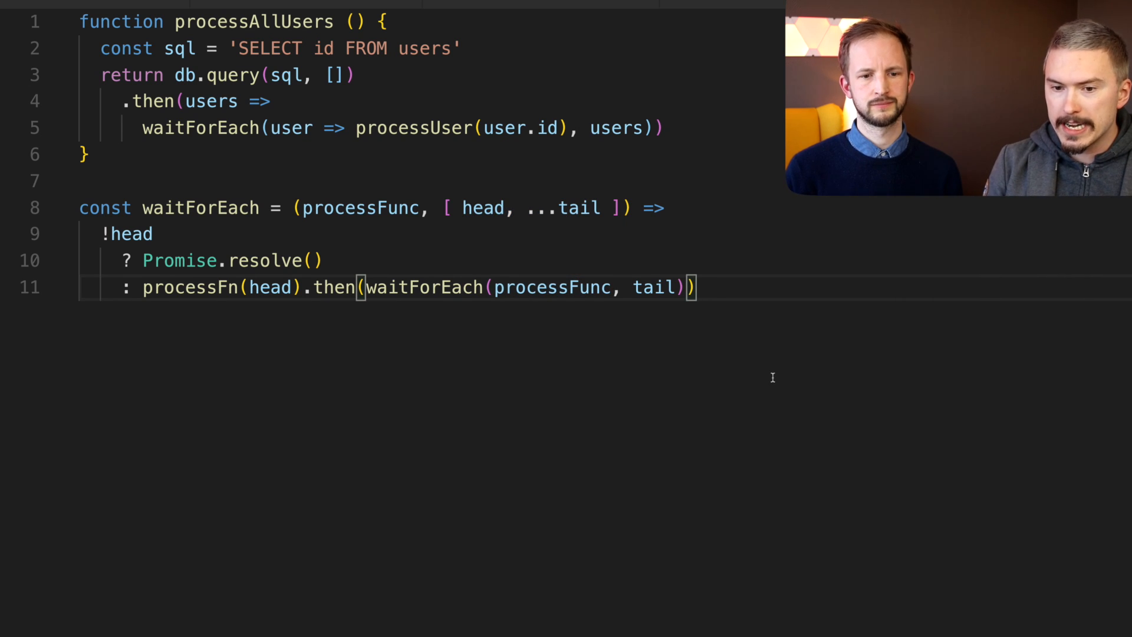
pyautogui.doubleClick(484, 208)
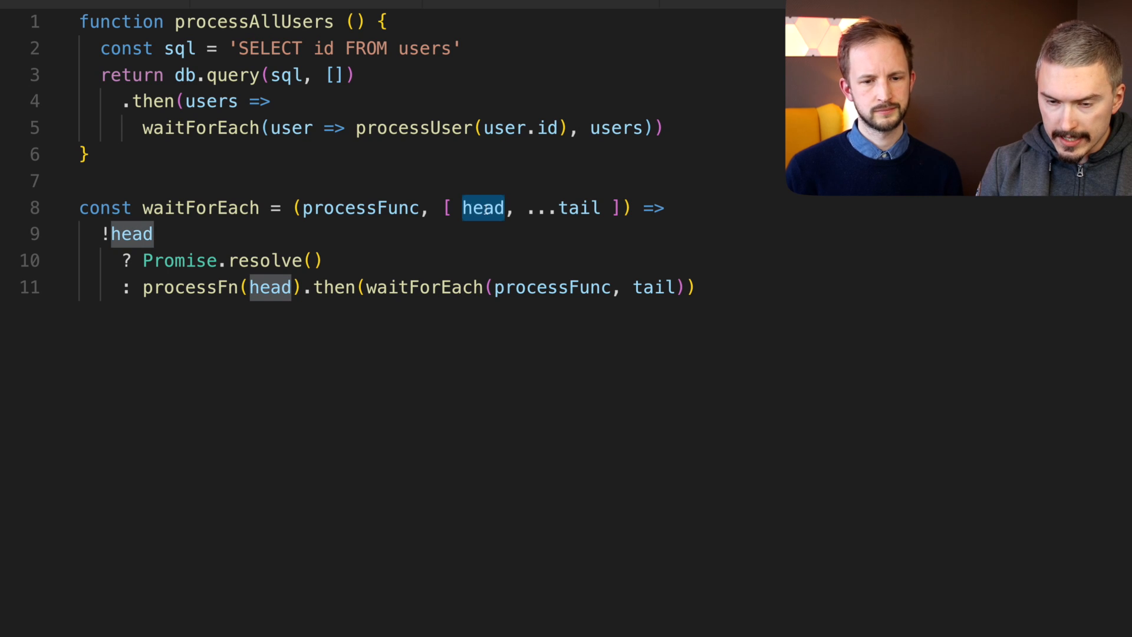
pyautogui.moveTo(484, 208)
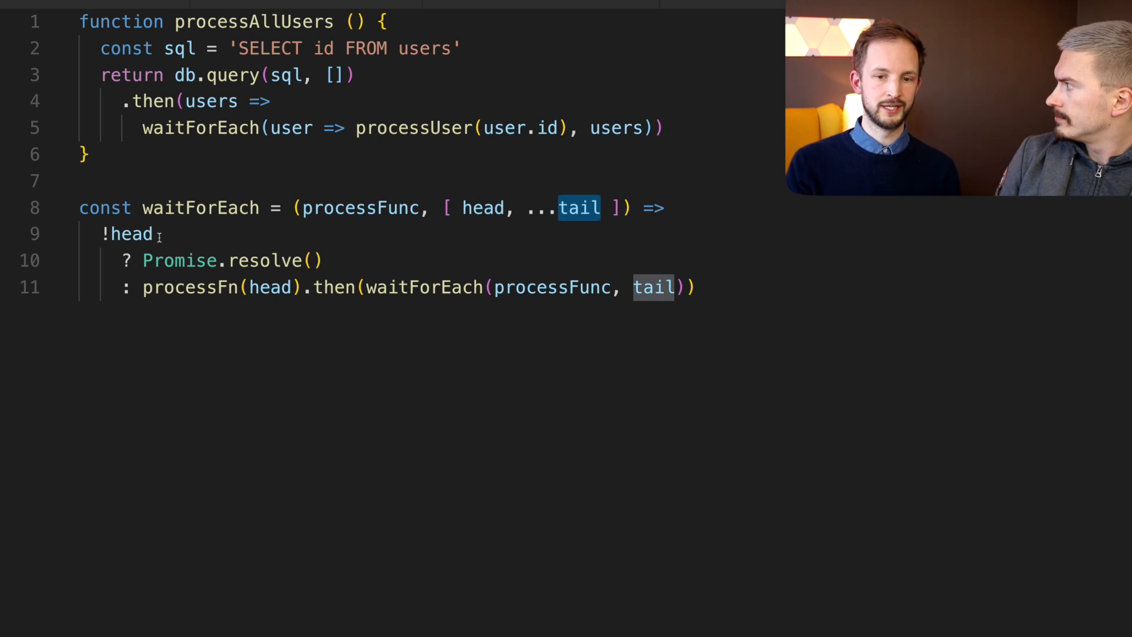
pyautogui.doubleClick(484, 208)
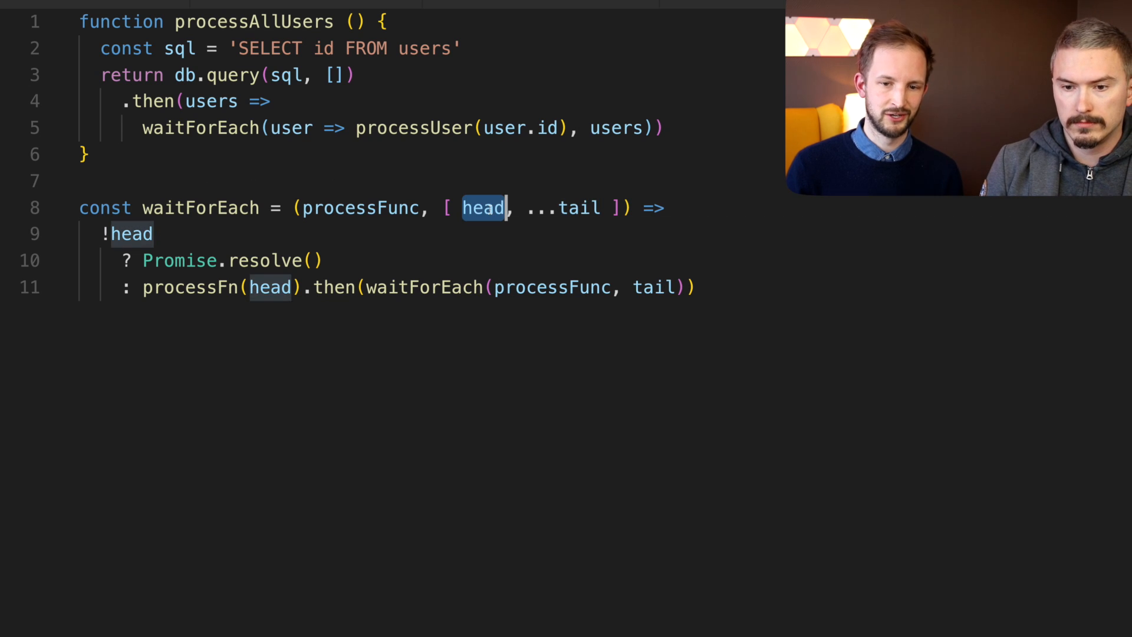
pyautogui.doubleClick(578, 207)
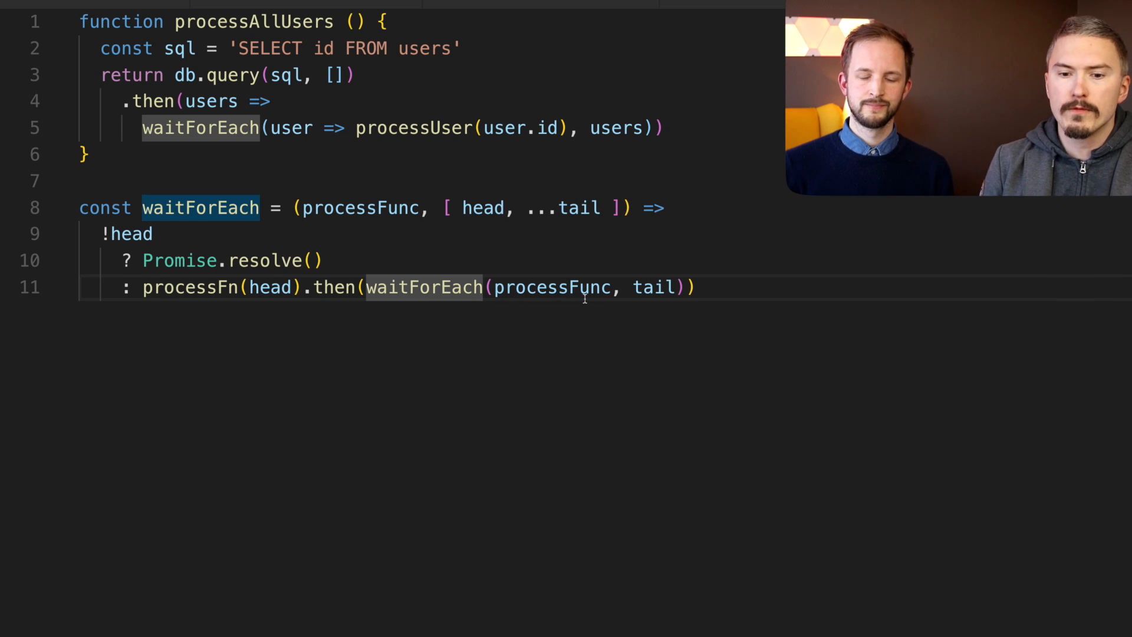
pyautogui.moveTo(552, 287)
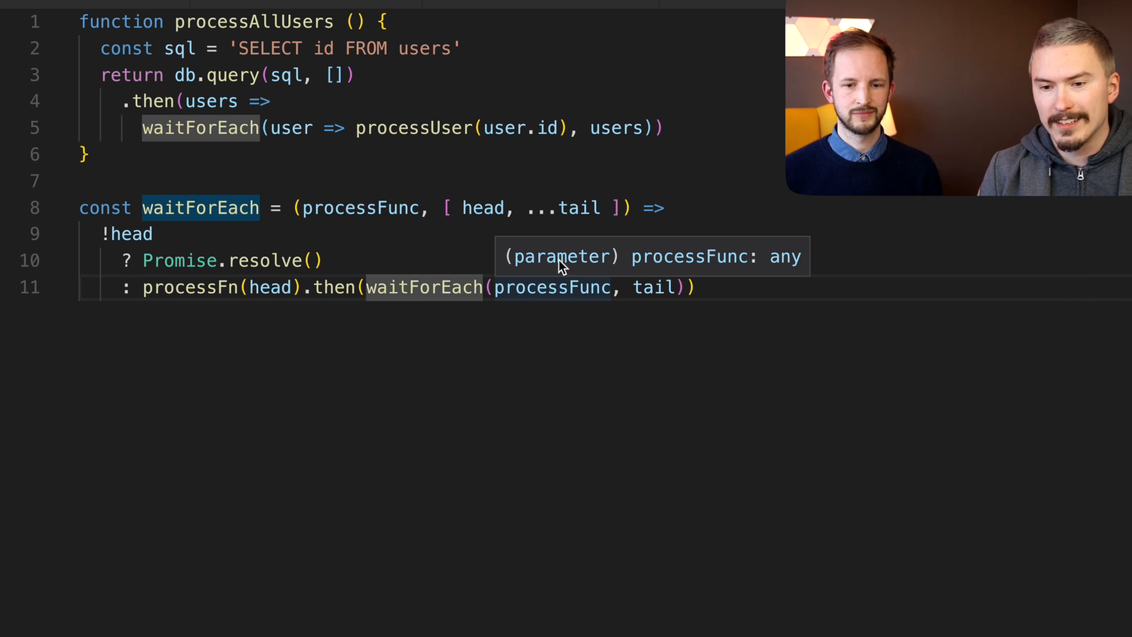
pyautogui.moveTo(482, 207)
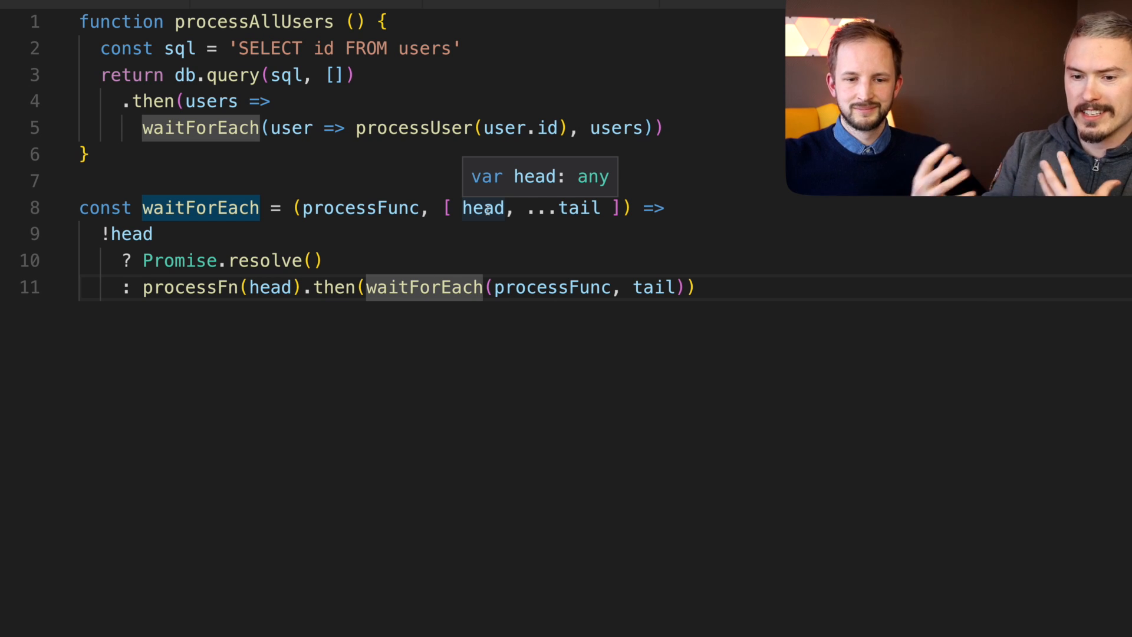
pyautogui.moveTo(671, 286)
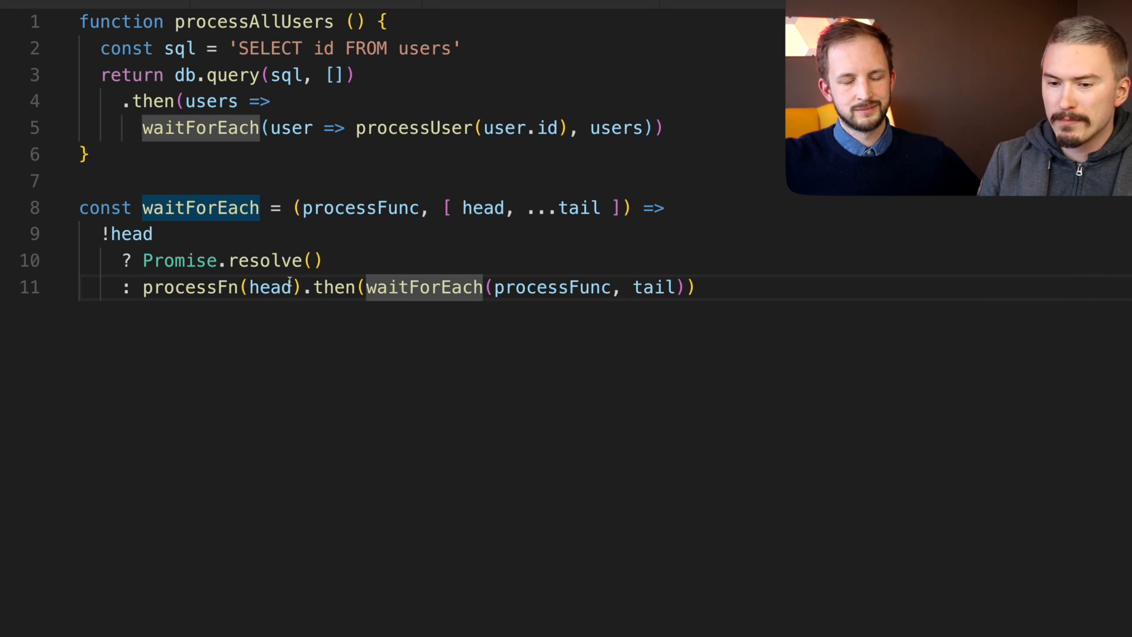
pyautogui.moveTo(269, 288)
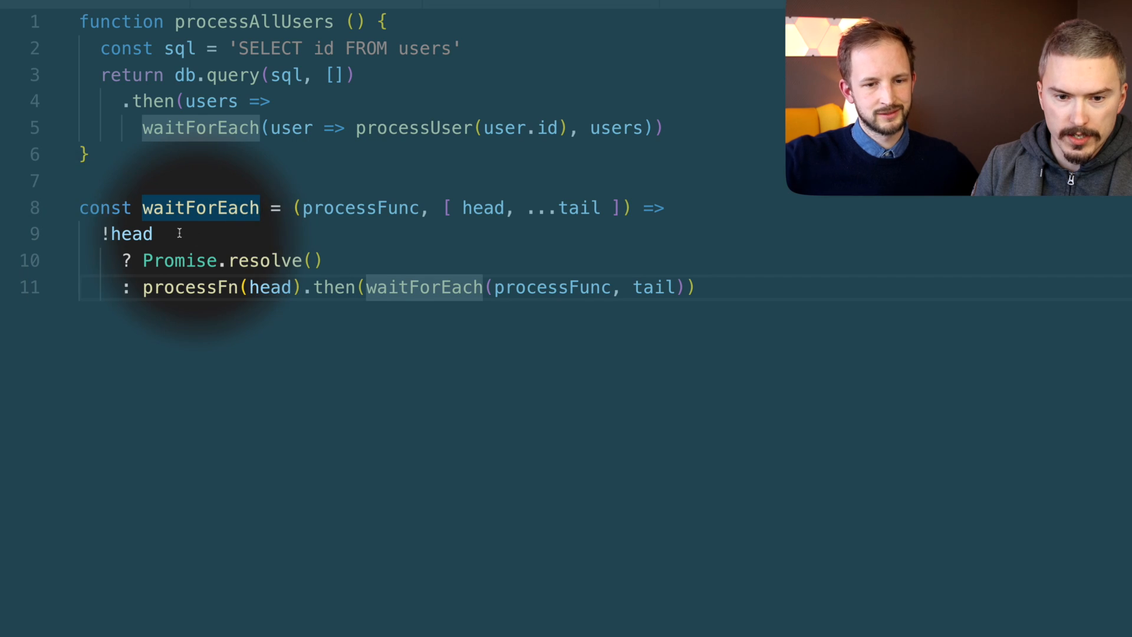
pyautogui.doubleClick(127, 234)
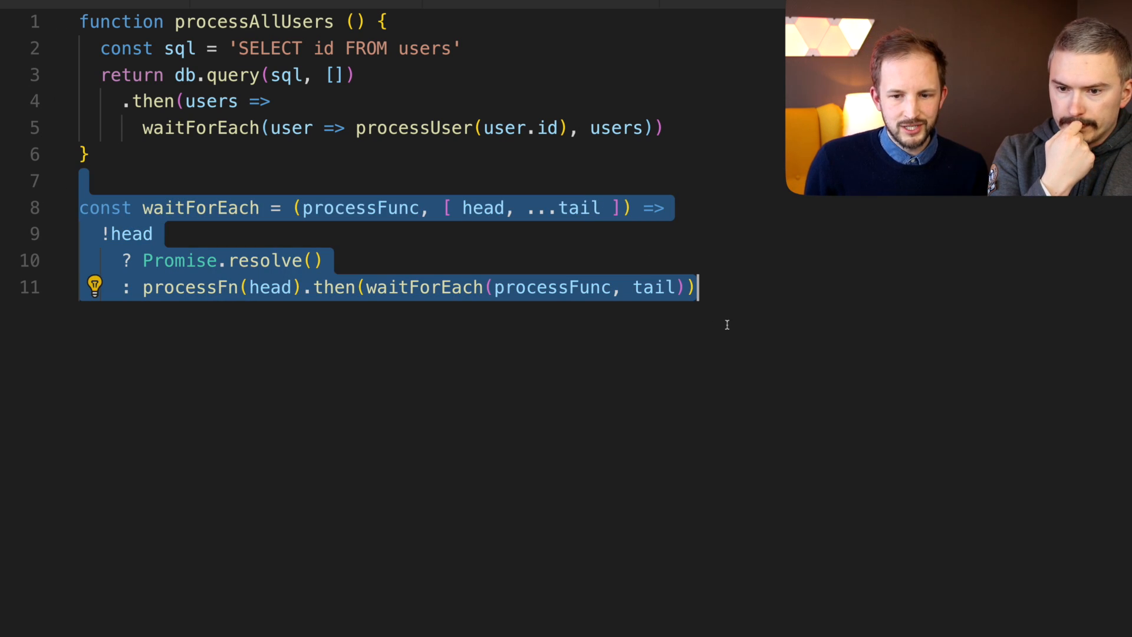
pyautogui.moveTo(296, 230)
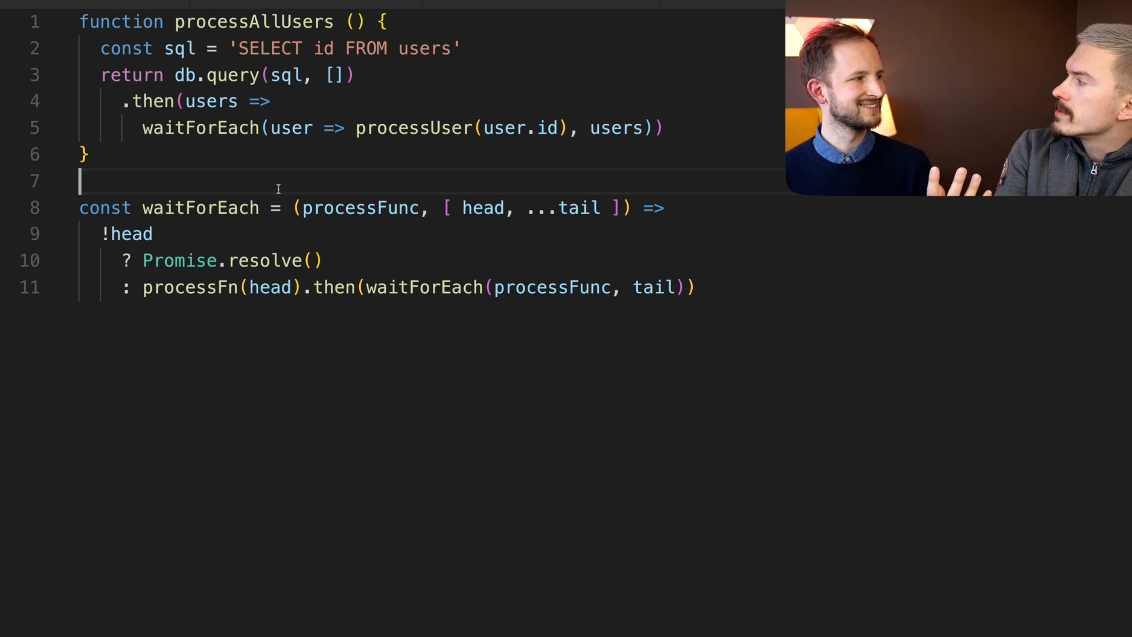
pyautogui.moveTo(890, 272)
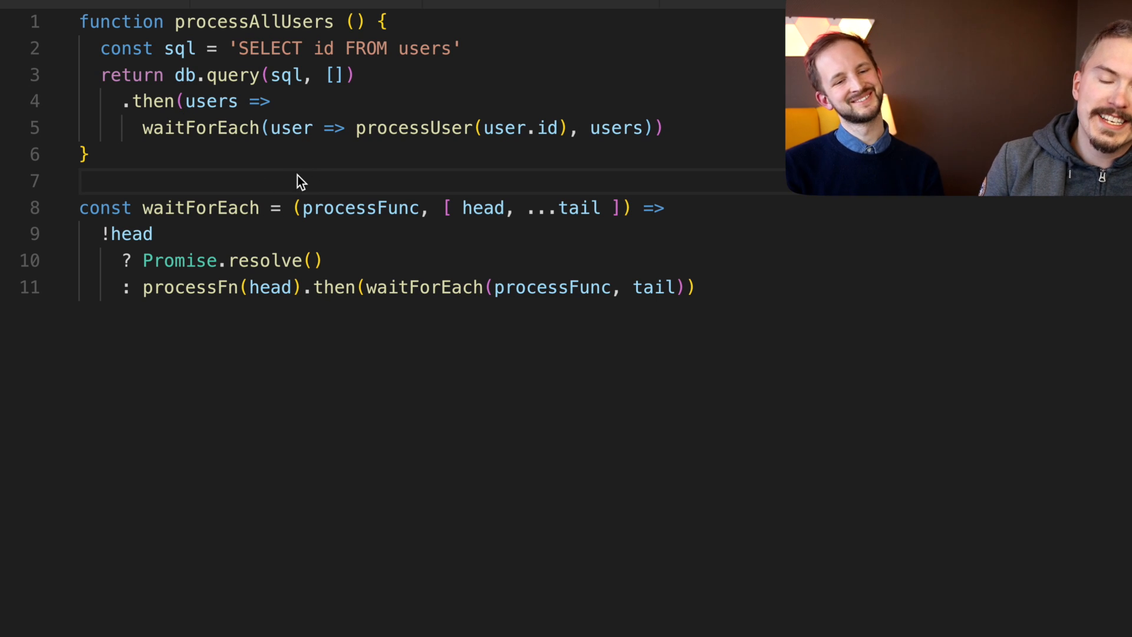
pyautogui.doubleClick(201, 208)
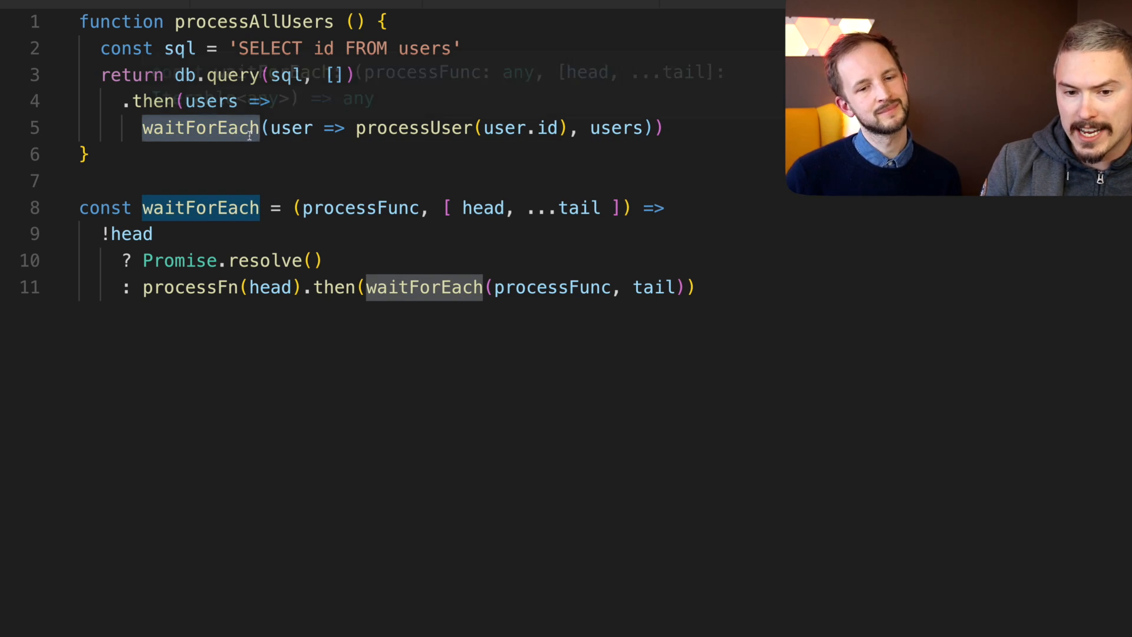
pyautogui.moveTo(424, 286)
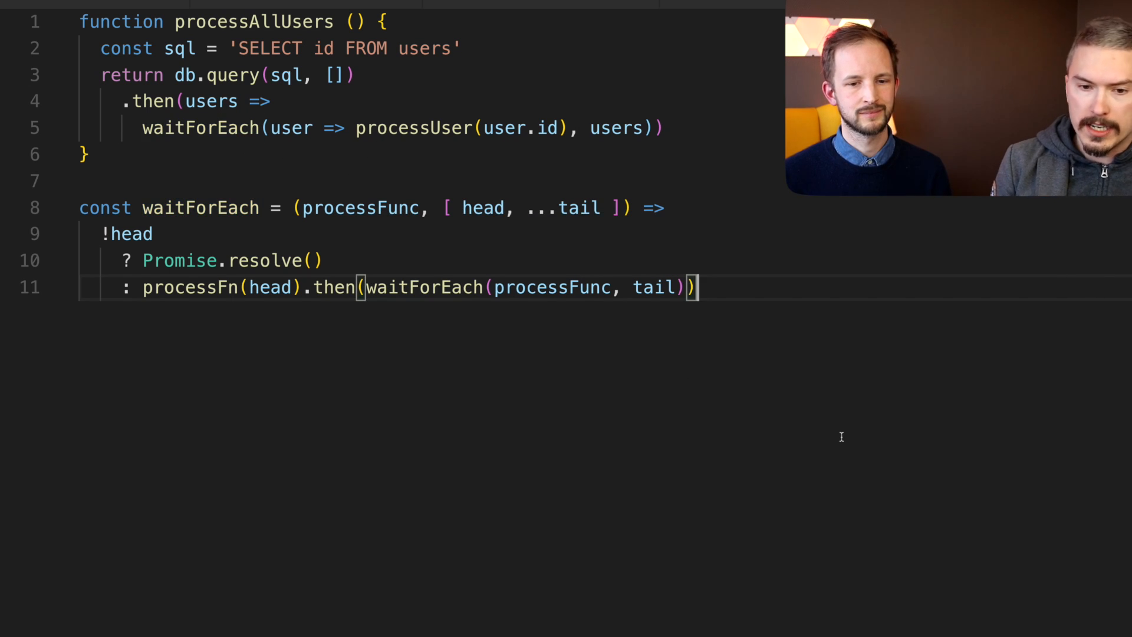
pyautogui.moveTo(236, 175)
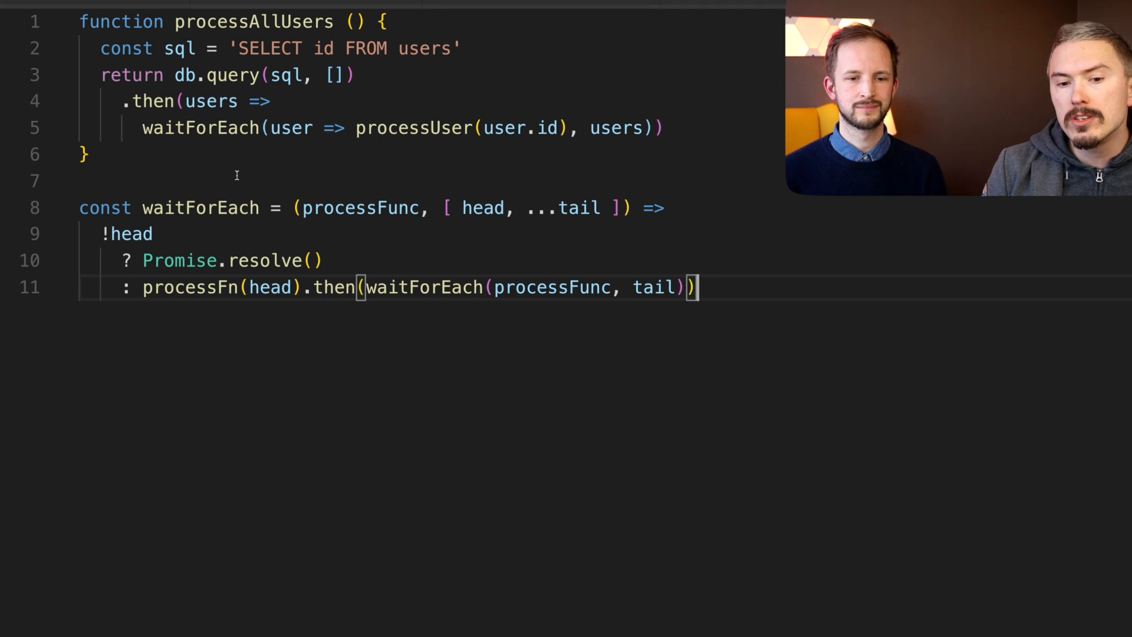
pyautogui.moveTo(284, 243)
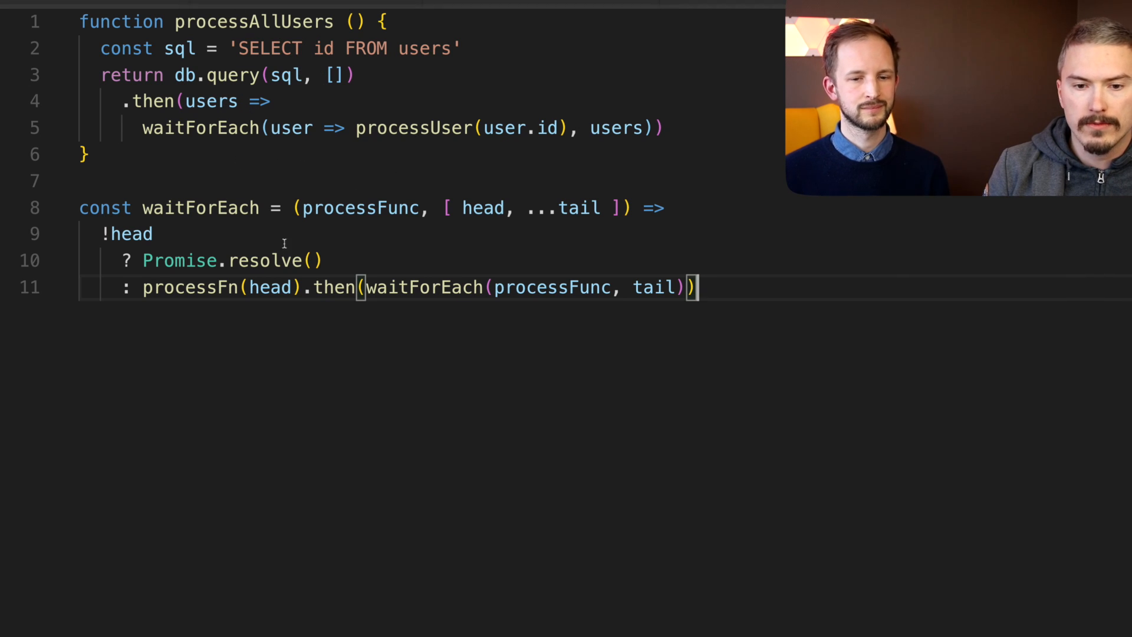
pyautogui.doubleClick(201, 208)
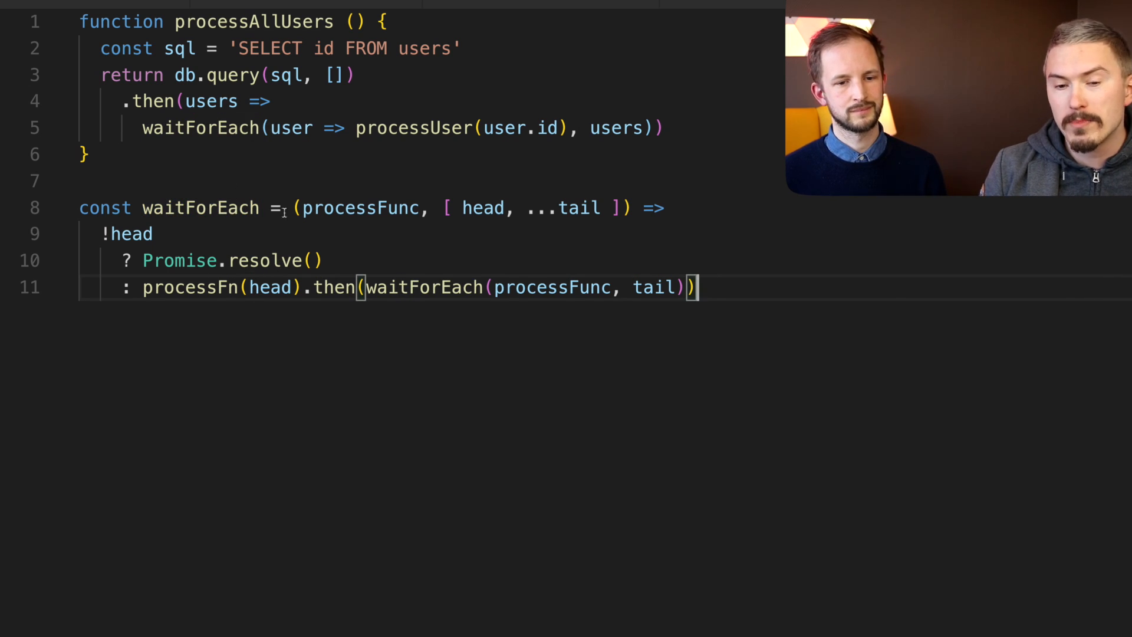
pyautogui.doubleClick(201, 207)
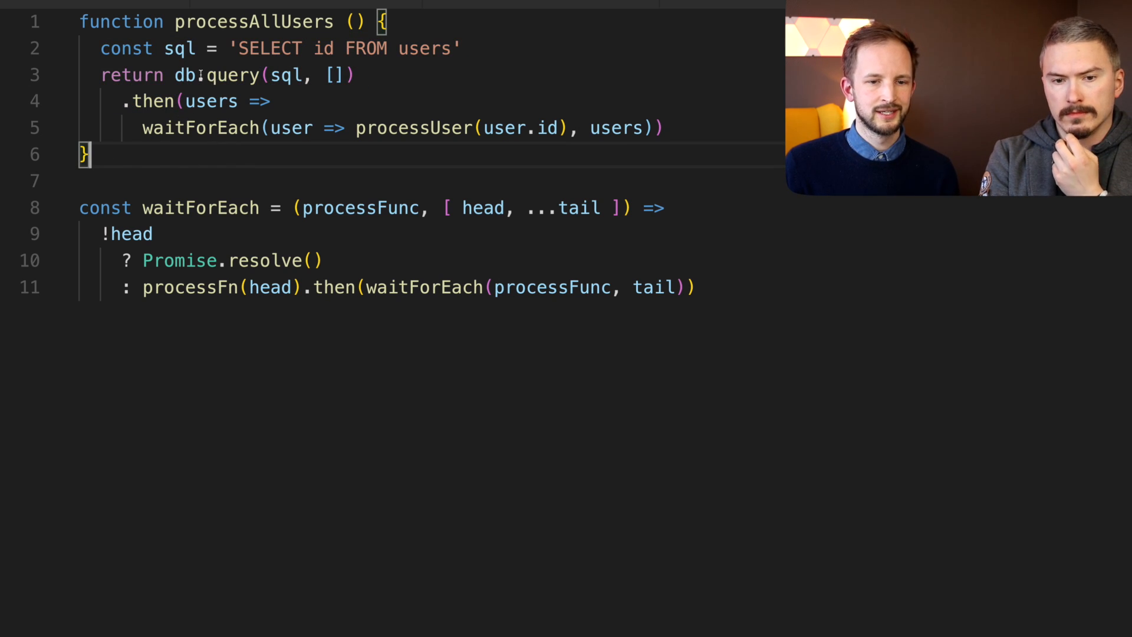
pyautogui.doubleClick(210, 101)
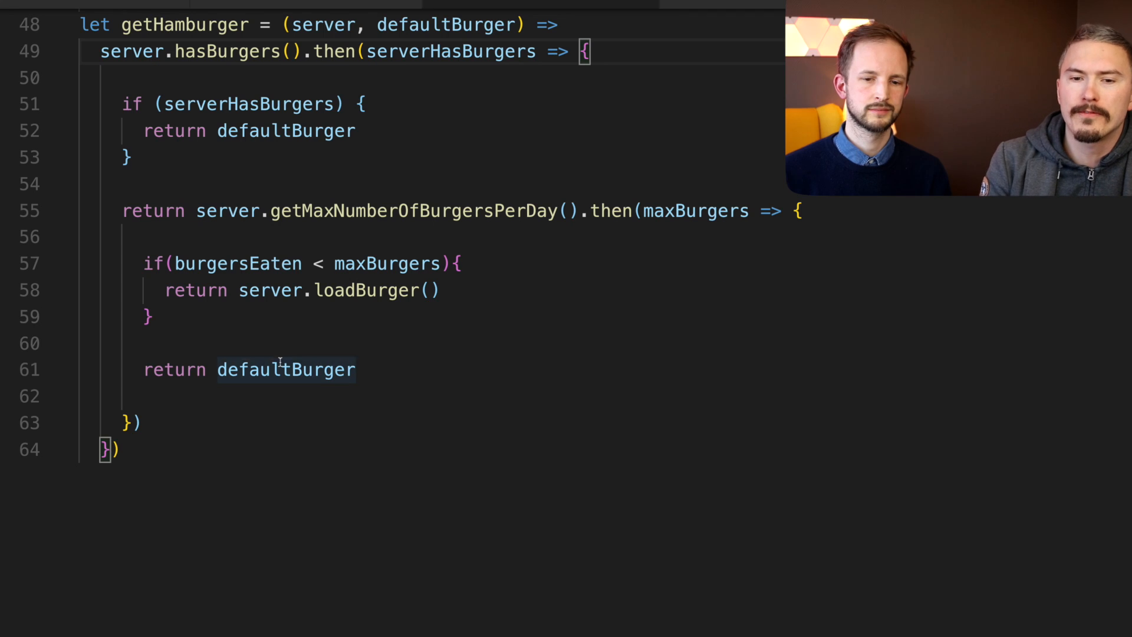
pyautogui.moveTo(285, 369)
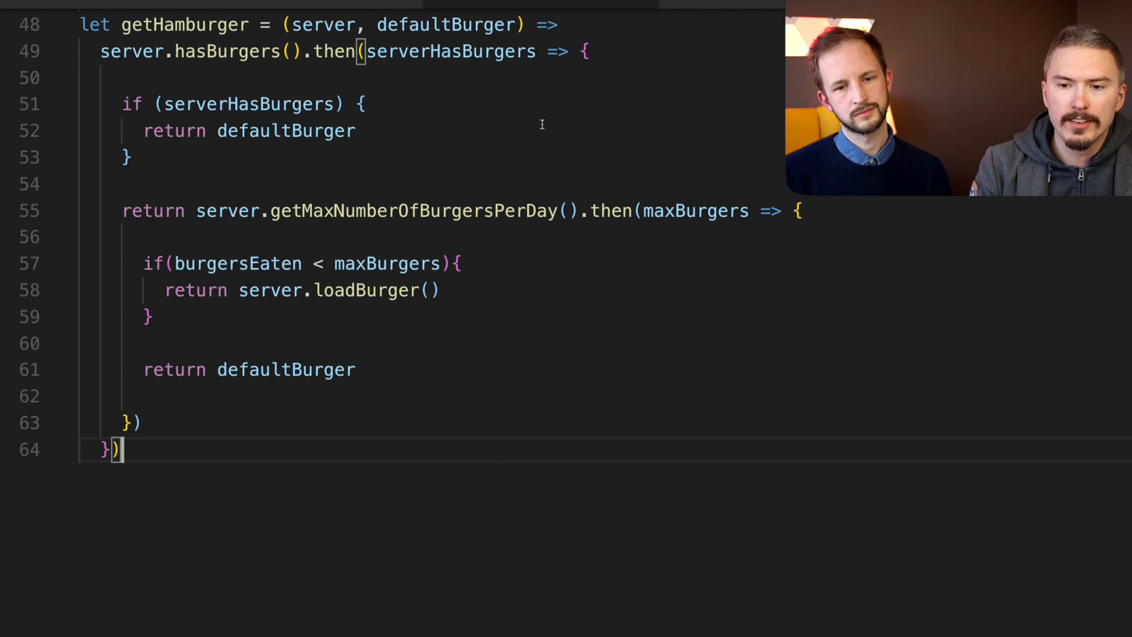
pyautogui.moveTo(428, 104)
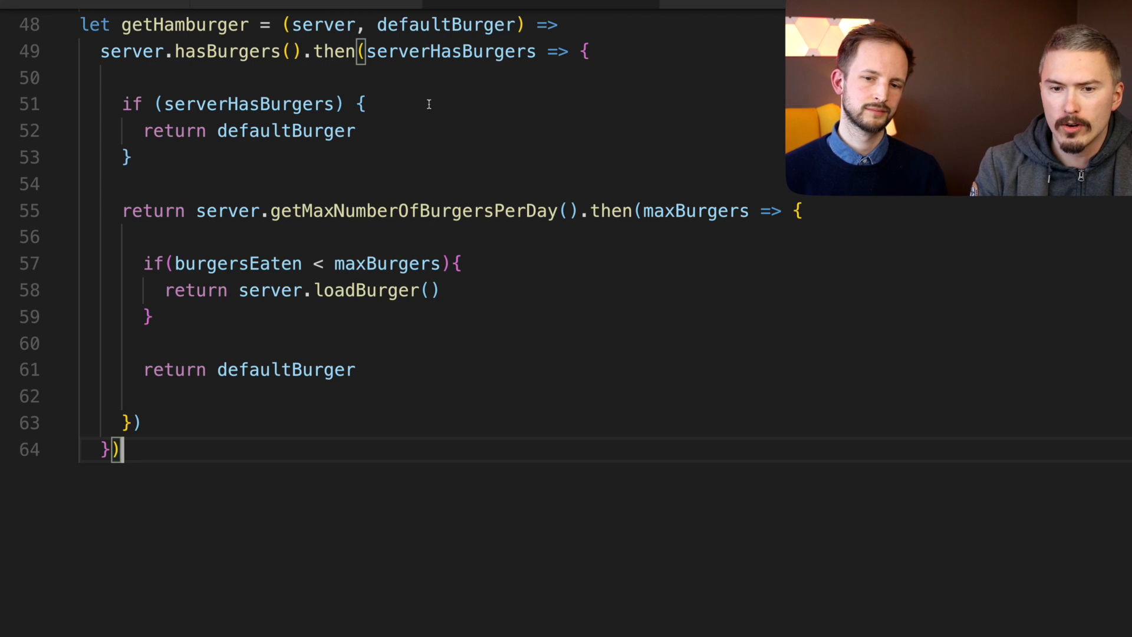
pyautogui.moveTo(612, 419)
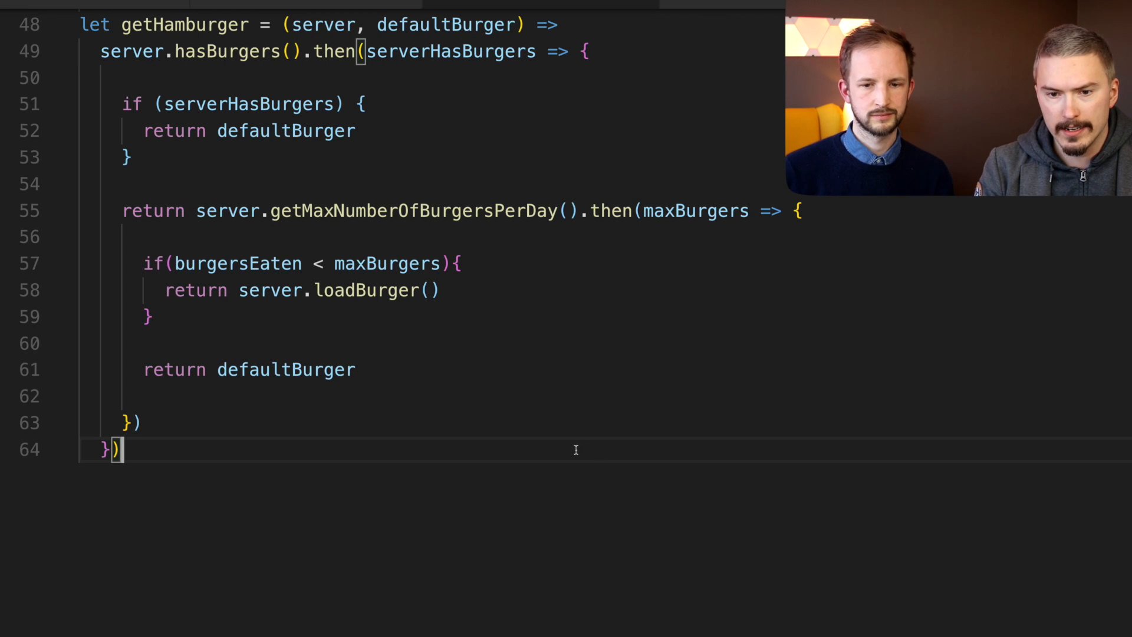
pyautogui.moveTo(349, 178)
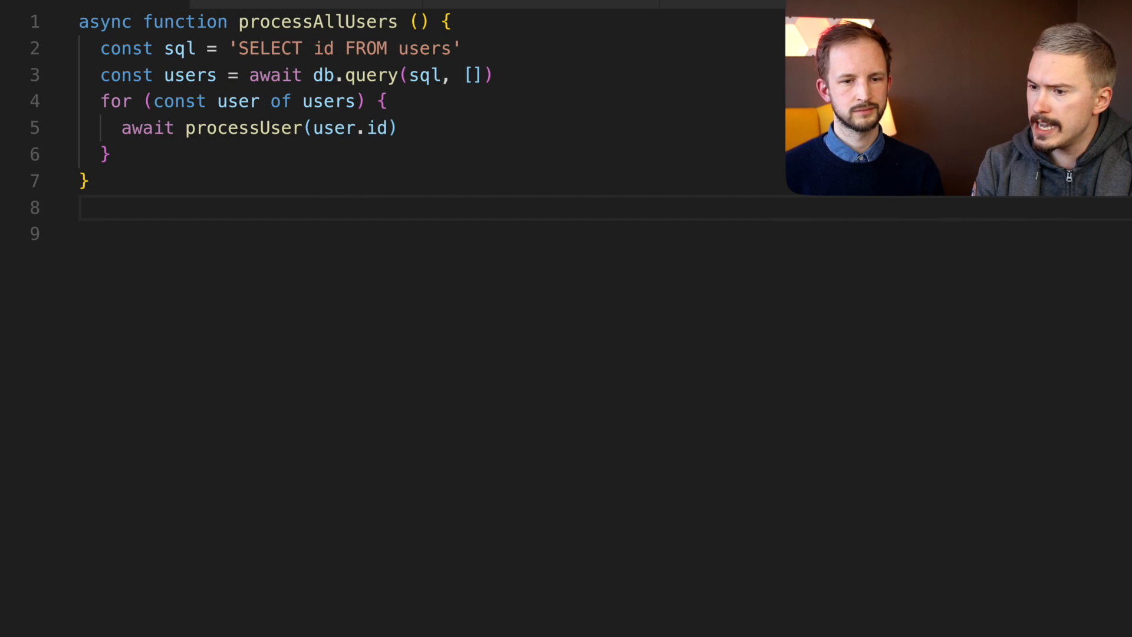
pyautogui.moveTo(842, 332)
pyautogui.write('const waitForEach = (processFunc, [ head, ...tail ]) =>')
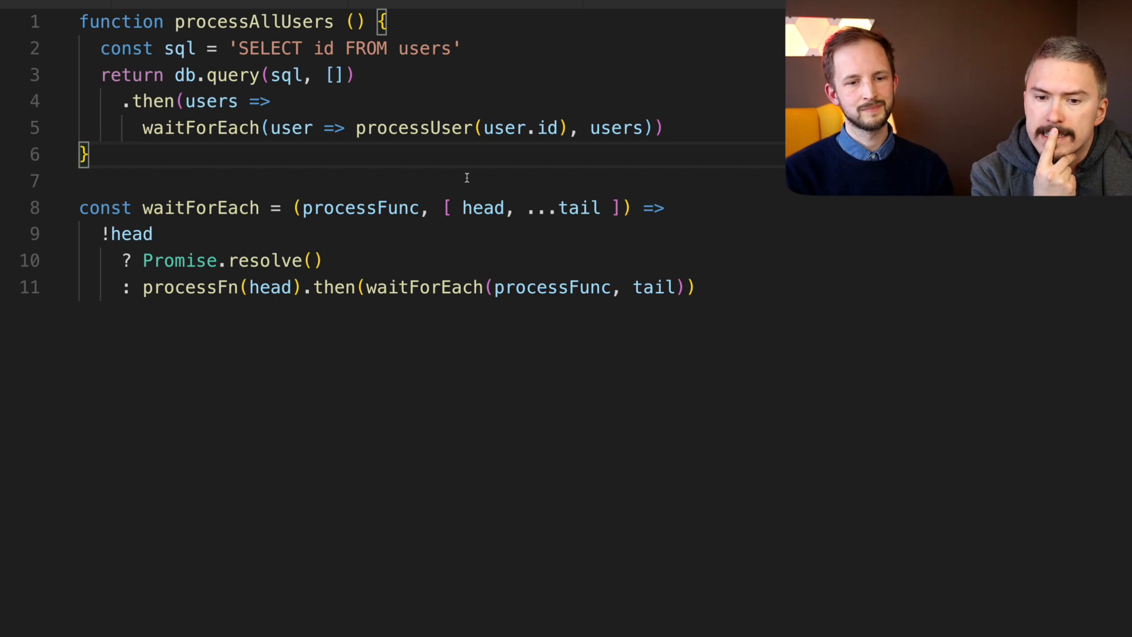
# - Highlight the waitForEach identifier again to point out the recursive helper and its uses
pyautogui.doubleClick(201, 207)
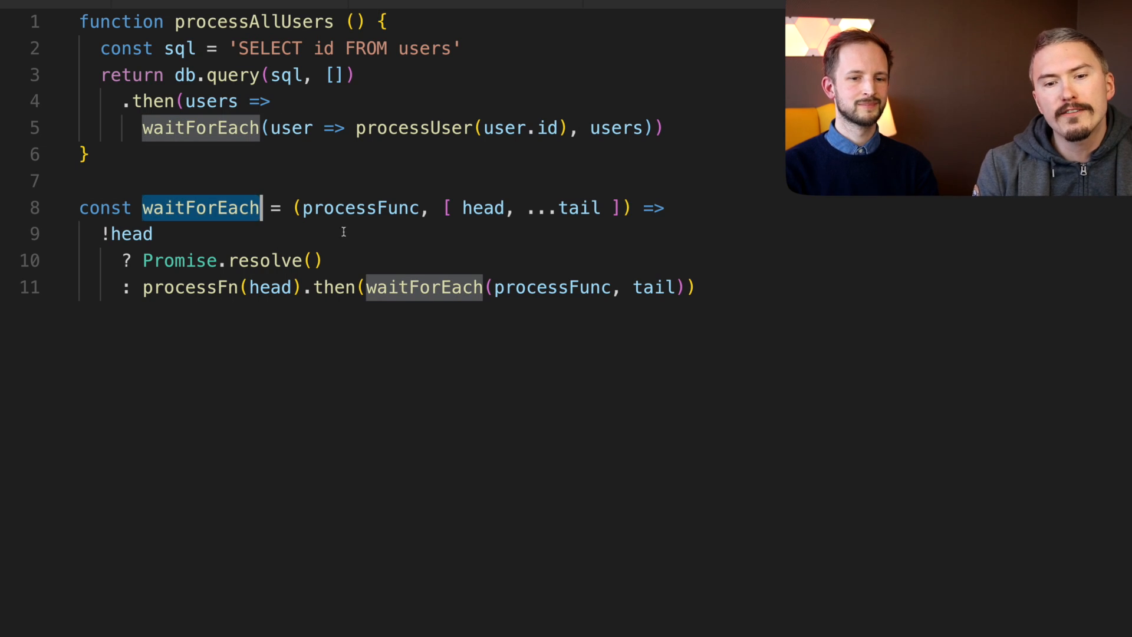